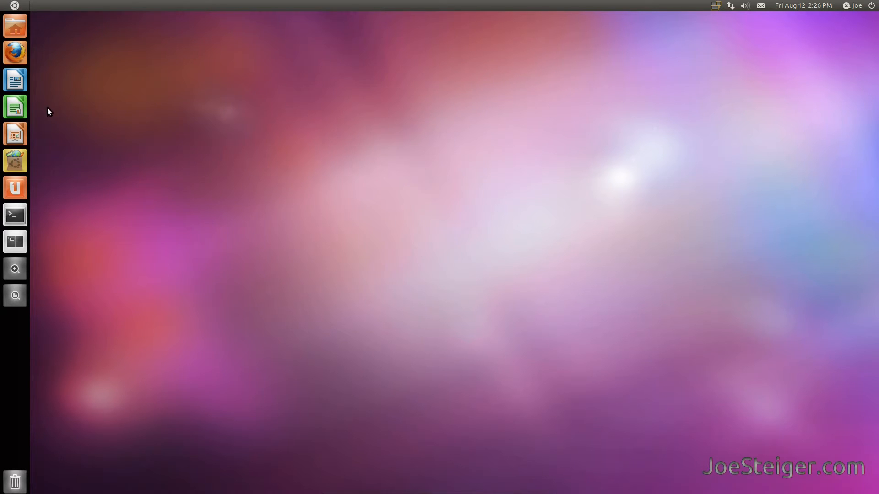
# Step: Run wget on the Dropbox URL to fetch 2d-desktop-settings_0.8-1_amd64.deb into the home folder
pyautogui.click(15, 214)
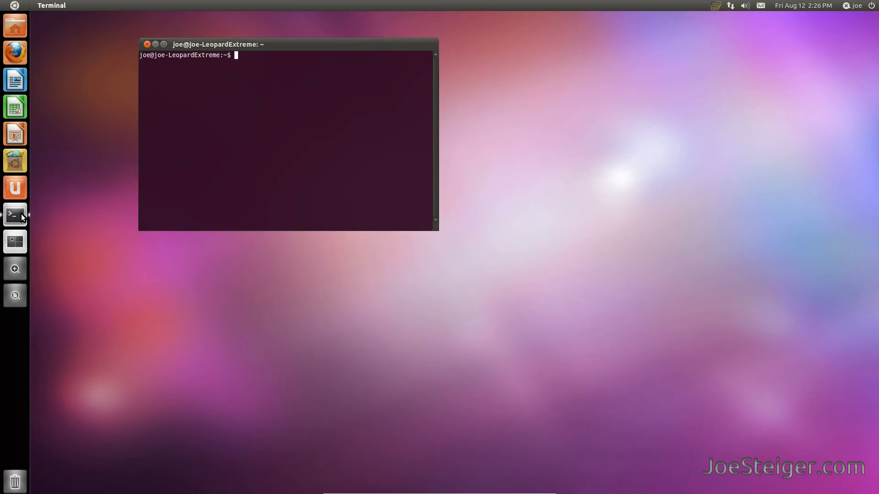
pyautogui.write('wget http://dl.dropbox.com')
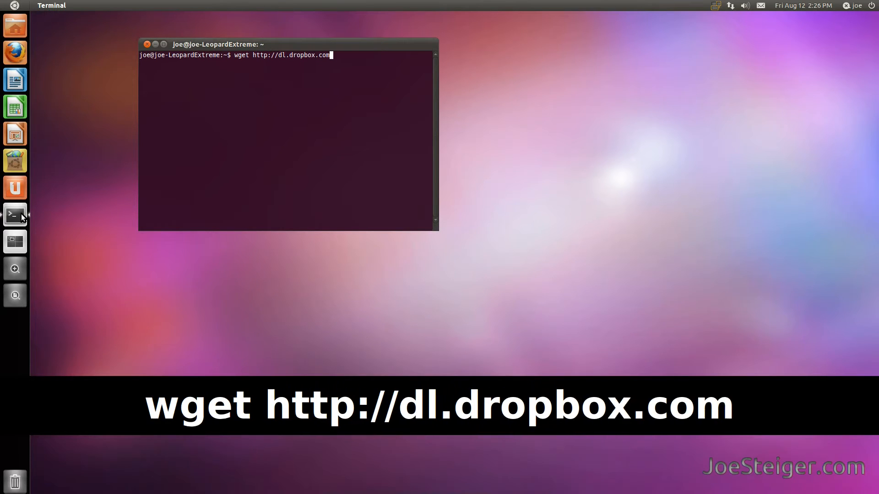
pyautogui.write('/u/3559201')
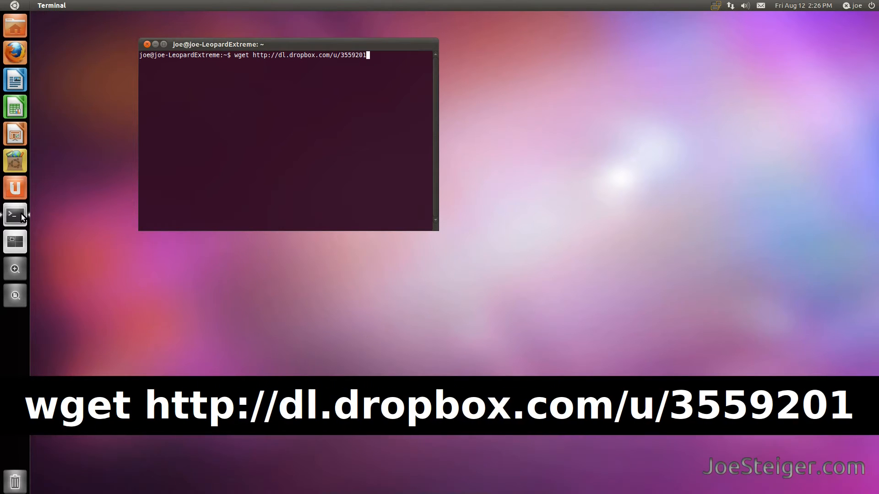
pyautogui.write('/2D%20')
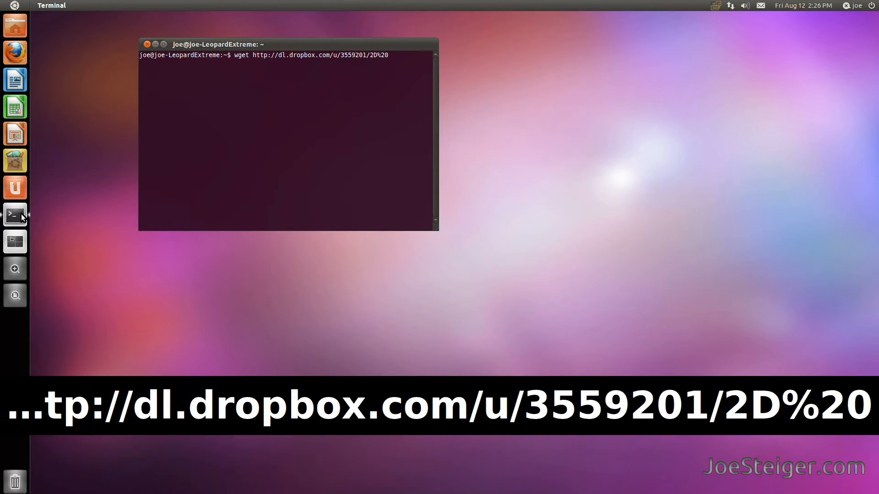
pyautogui.write('Desktop%20')
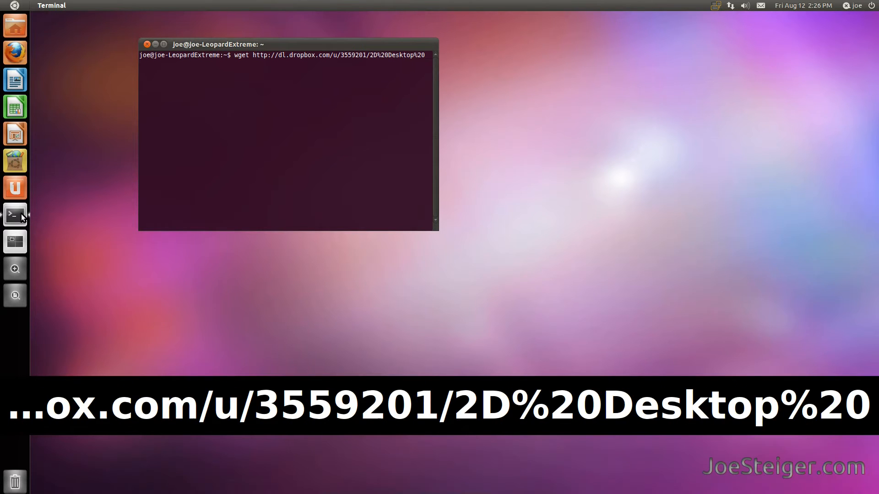
pyautogui.write('Settings/2d-desktop-setting')
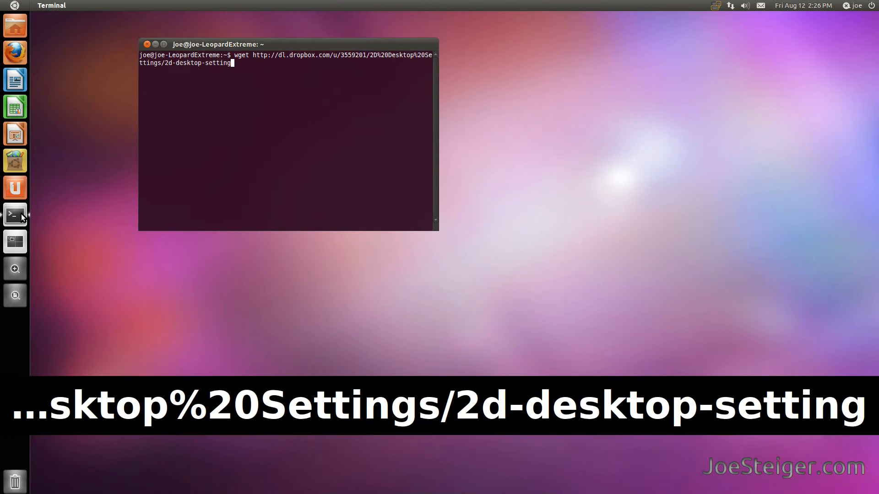
pyautogui.write('s_0.8-1')
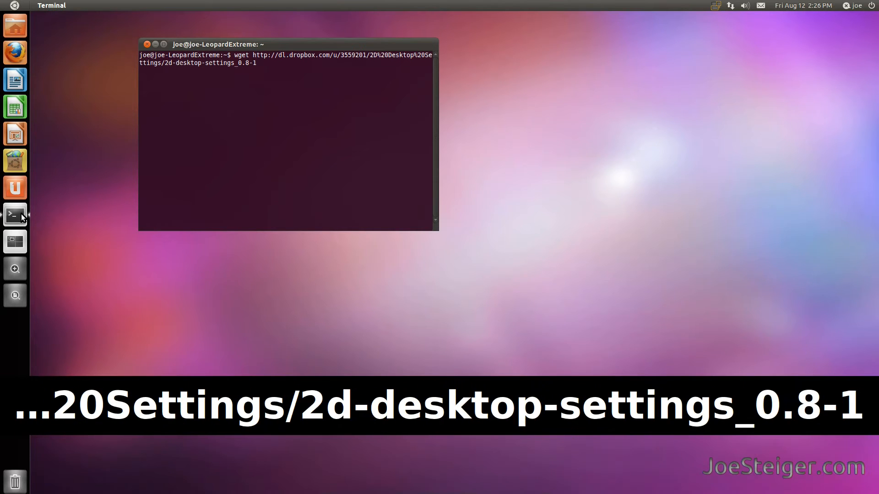
pyautogui.write('_amd64.deb')
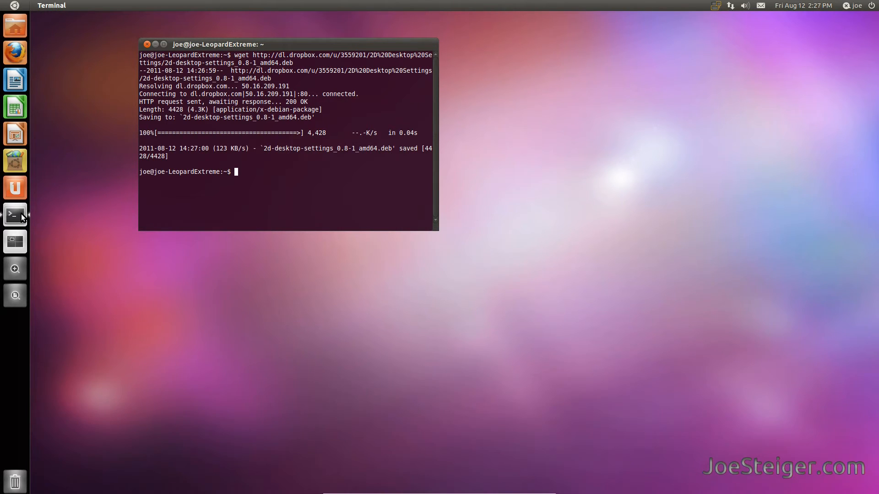
# Step: Install the package with sudo dpkg -i 2d-desktop-settings_0.8-1_amd64.deb
pyautogui.write('sudo')
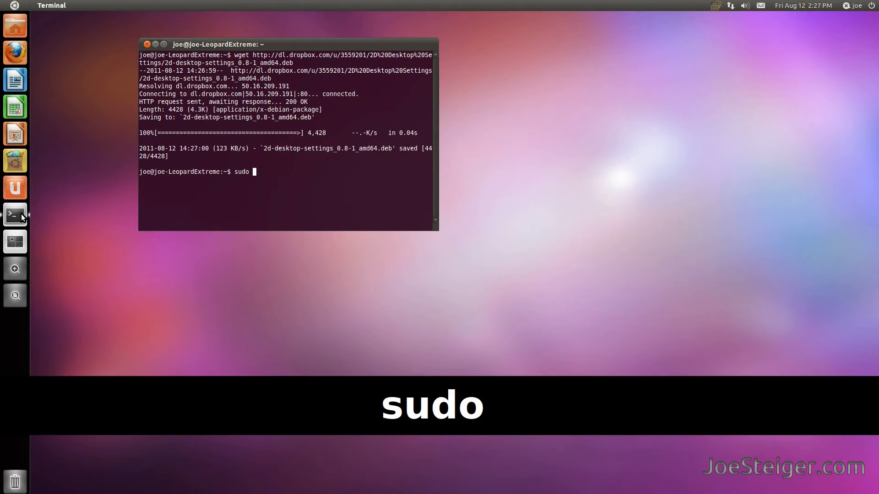
pyautogui.write('dpkg -i 2')
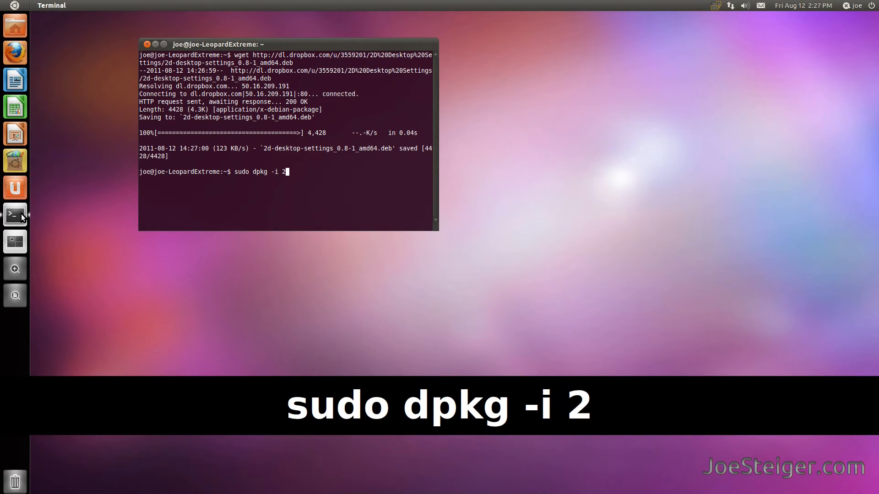
pyautogui.write('d-desktop-set')
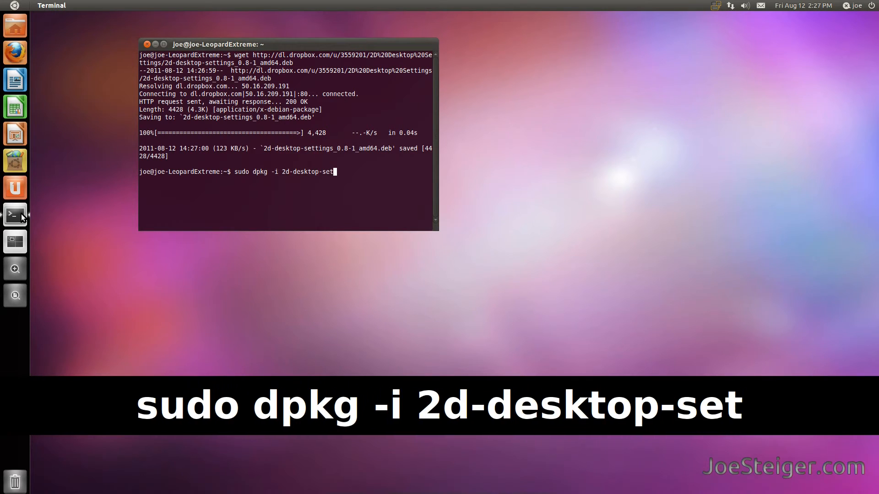
pyautogui.write('tings_0.')
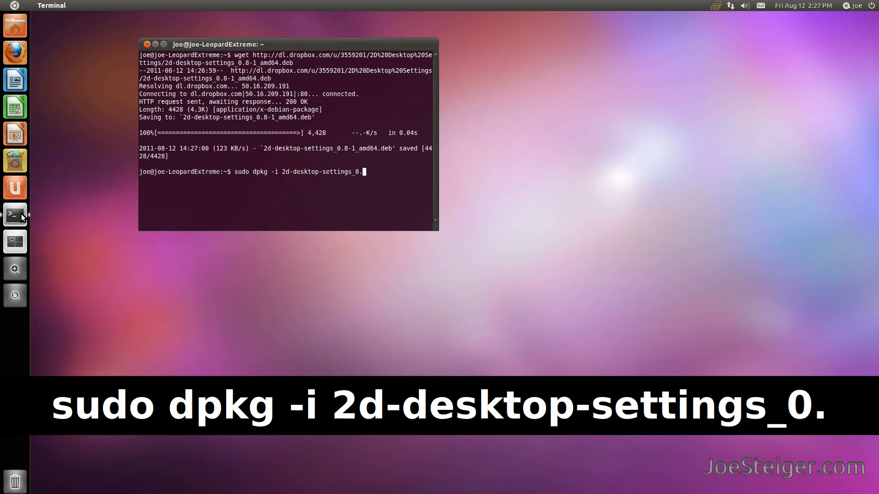
pyautogui.write('8-1_a')
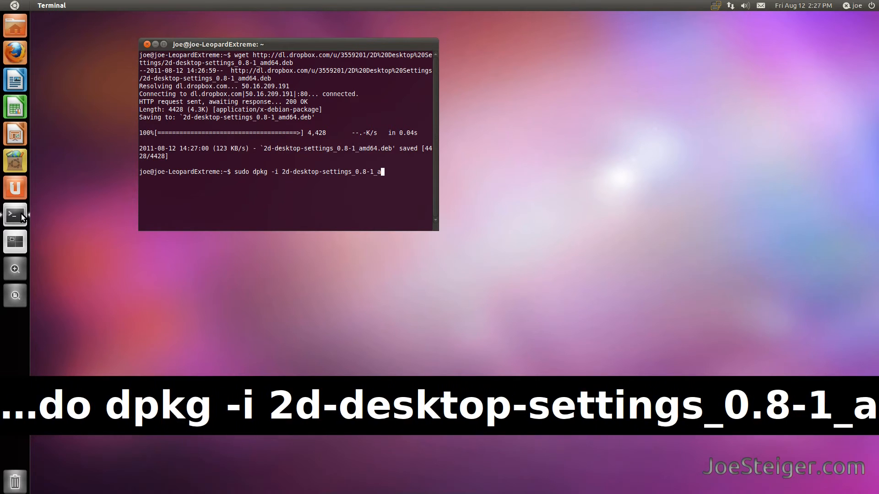
pyautogui.write('md64.deb')
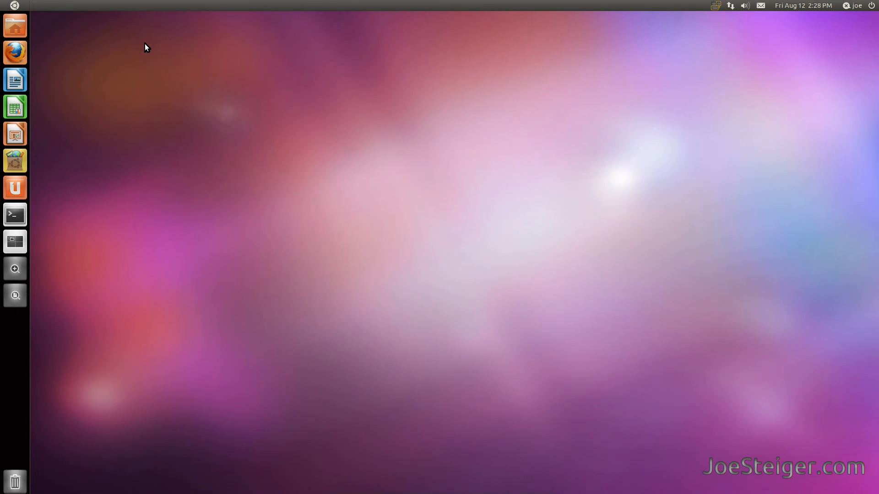
# Step: Search the Dash for '2d' and launch the 2D-Desktop Settings result
pyautogui.click(14, 5)
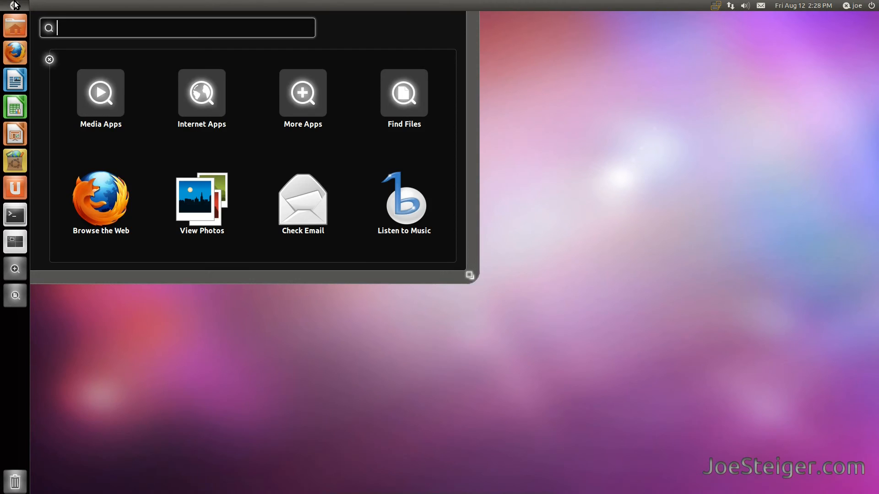
pyautogui.write('2d')
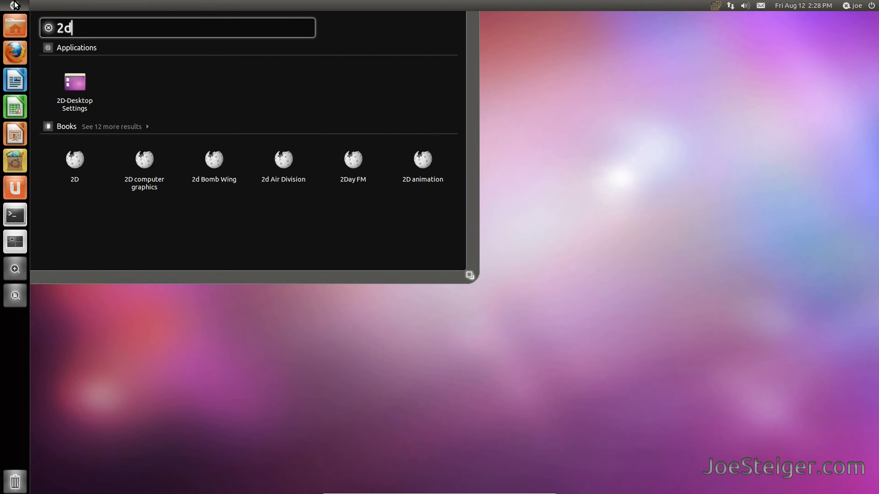
pyautogui.press('Escape')
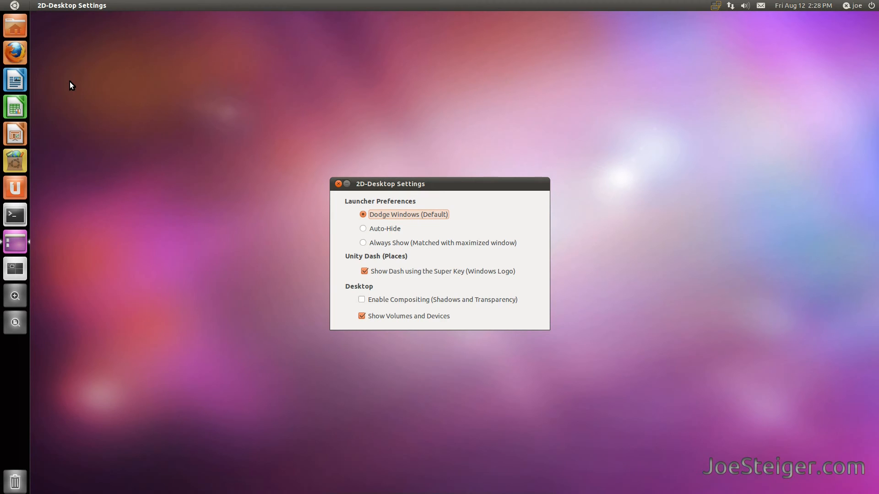
pyautogui.moveTo(334, 293)
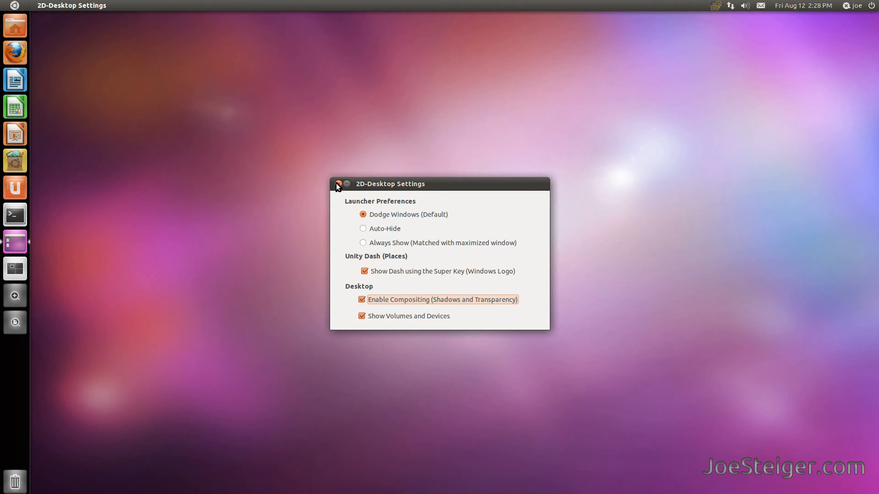
# Step: Enable Compositing (Shadows and Transparency) and close the settings window
pyautogui.click(339, 185)
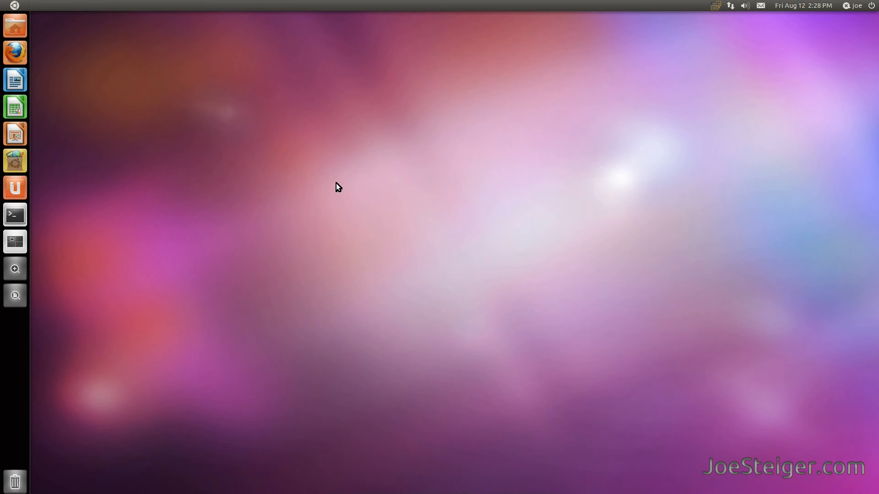
# Step: Run killall on the unity-2d processes via Alt+F2, then reopen the now-translucent Dash
pyautogui.press('Alt+F2')
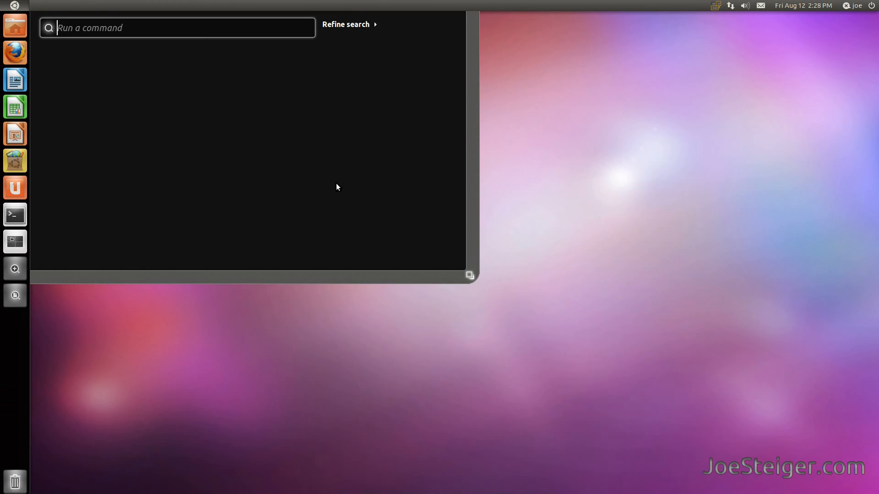
pyautogui.write('killall unit')
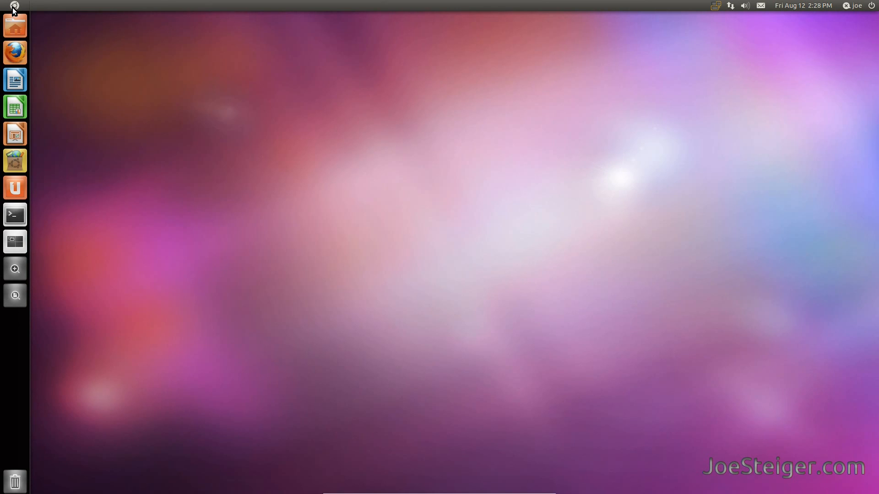
pyautogui.click(14, 5)
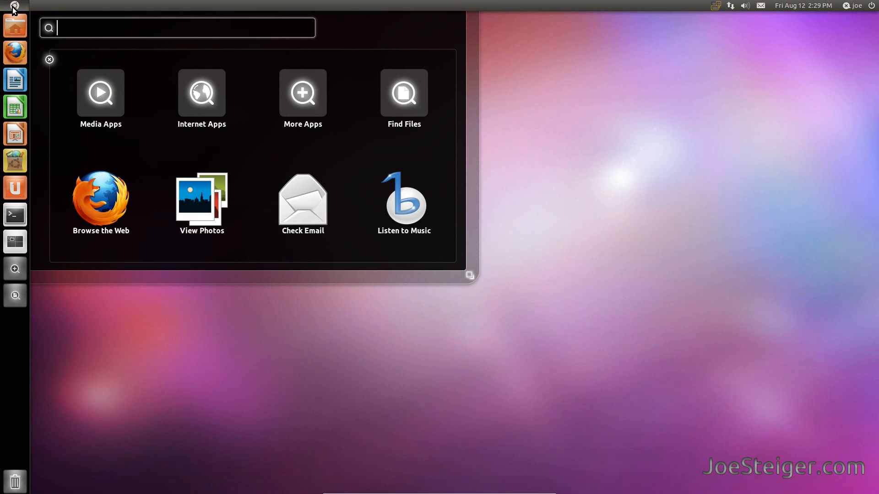